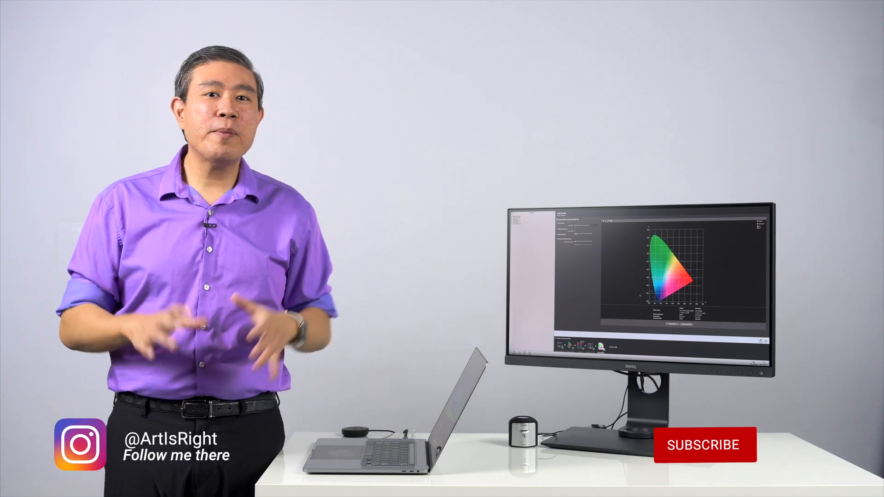
click(704, 444)
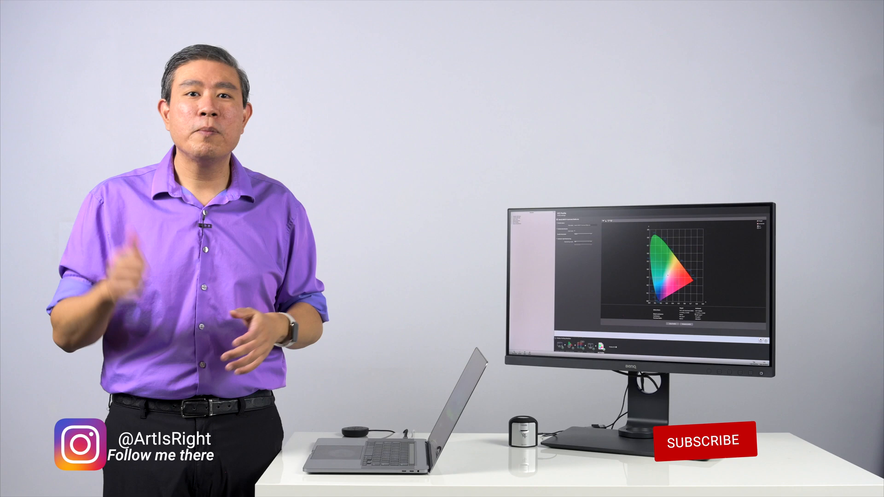
click(703, 440)
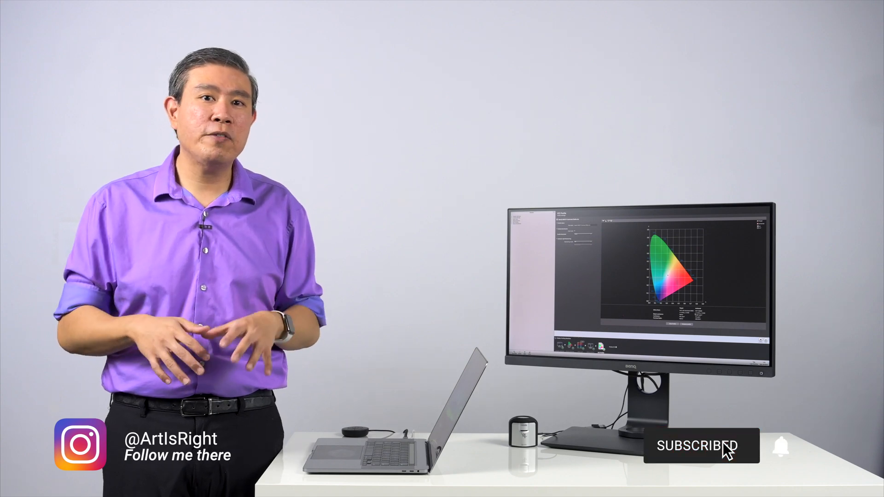